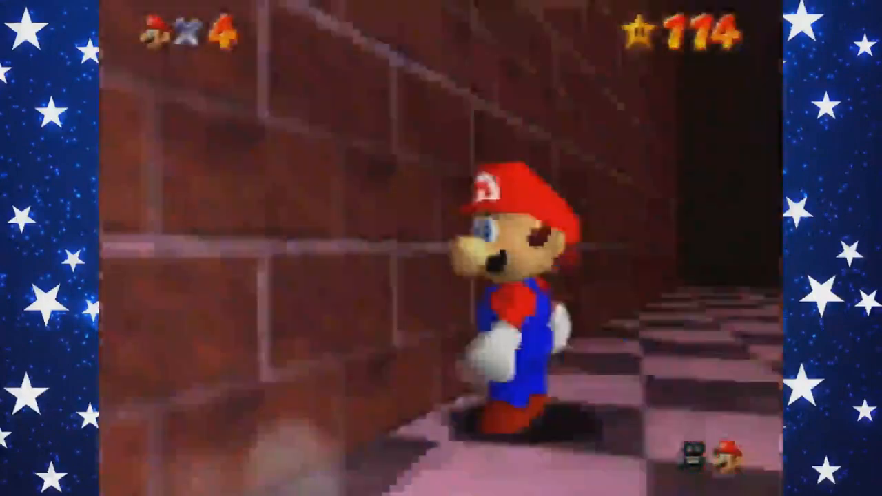
Step: Walk Mario from the corridor wall onto the endless staircase and jump to start climbing
{"action": "key", "text": "Escape"}
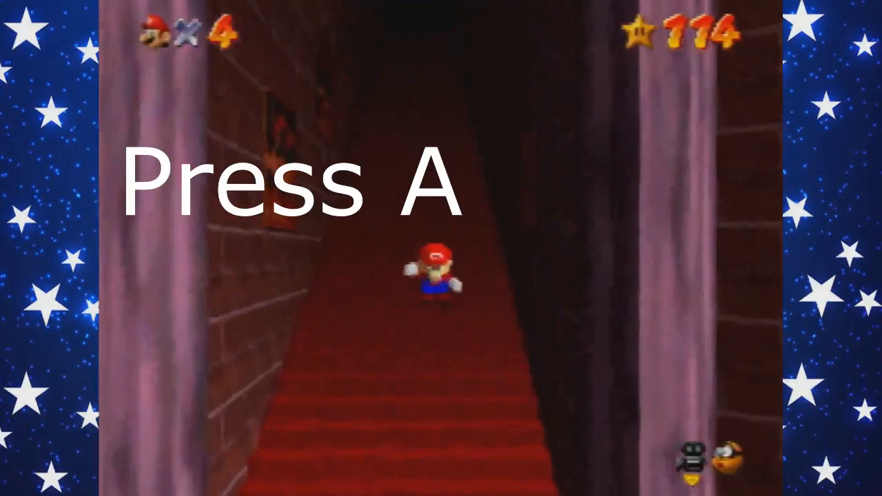
{"action": "key", "text": "a"}
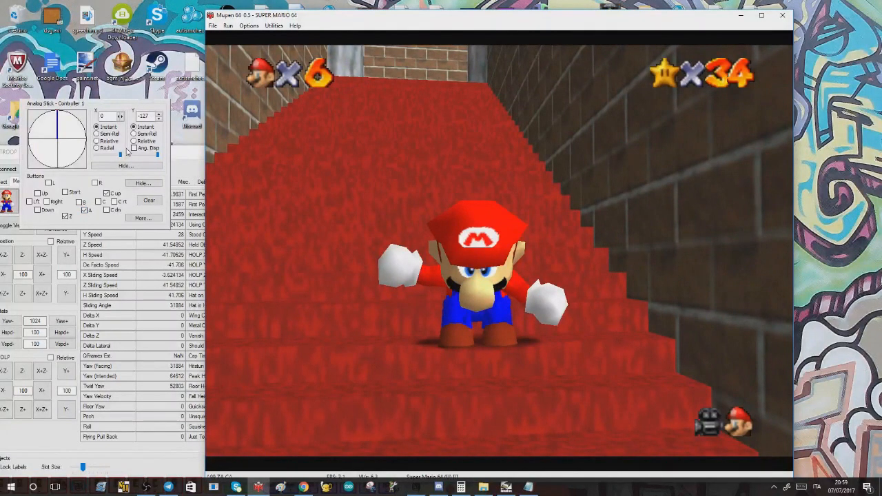
{"action": "mouse_move", "coordinate": [353, 269]}
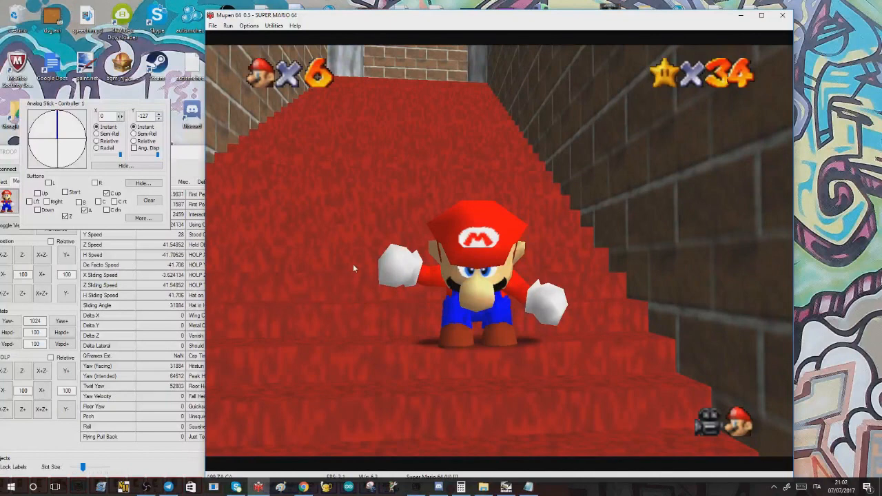
{"action": "mouse_move", "coordinate": [351, 273]}
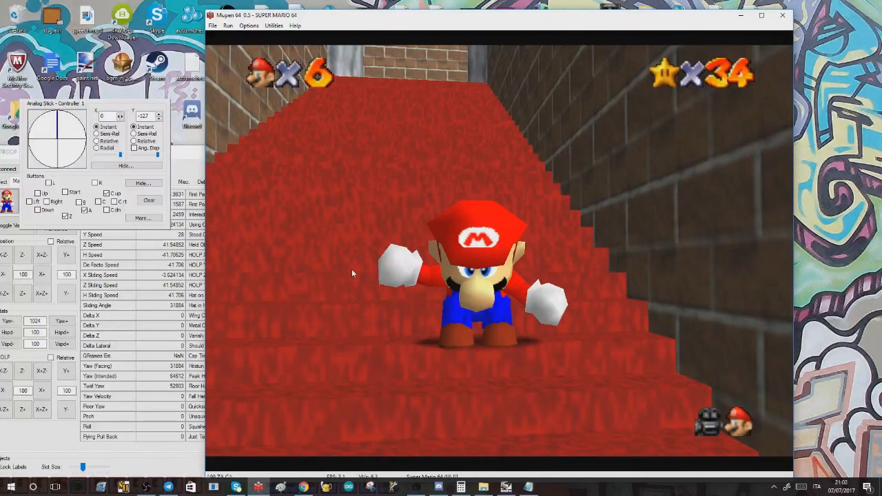